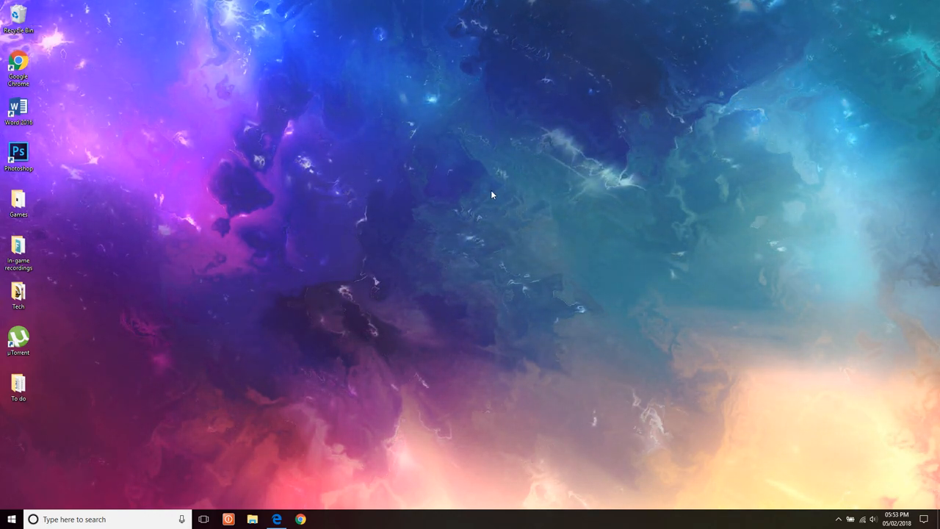
Step: Launch NVIDIA Control Panel from the desktop right-click menu
right_click(492, 196)
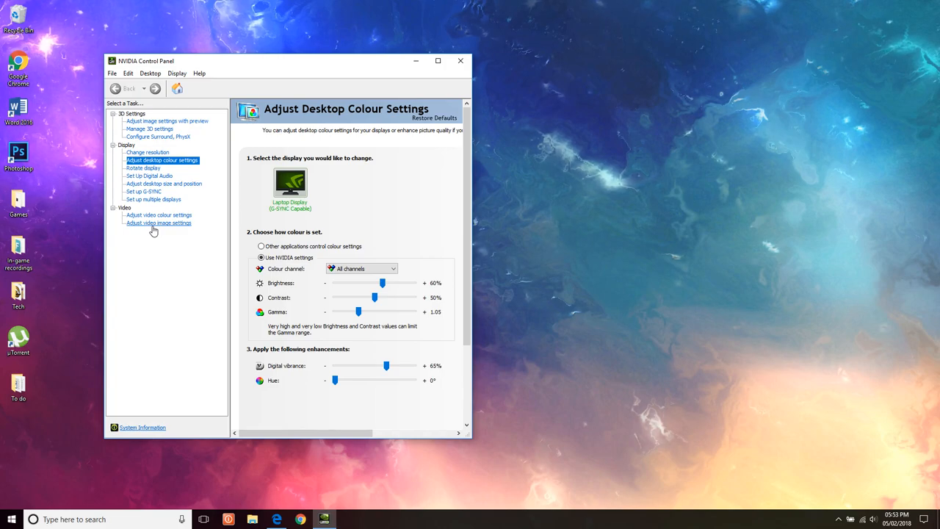
Step: Set edge enhancement and noise reduction to the NVIDIA setting at 100% and 30%
left_click(159, 223)
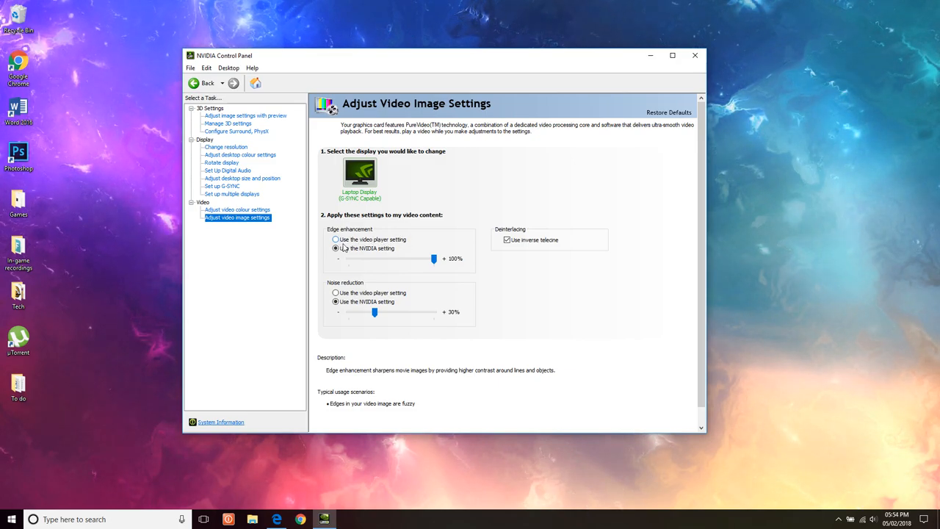
left_click(336, 248)
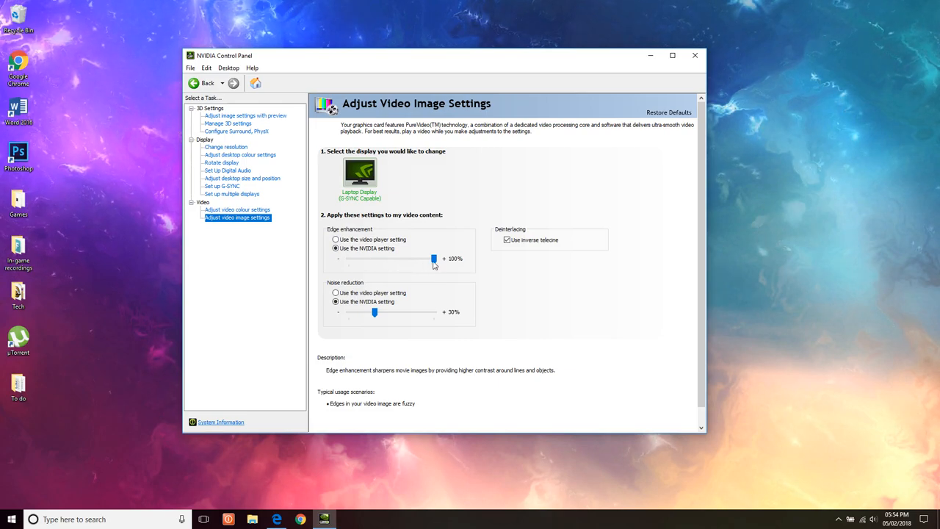
mouse_move(459, 227)
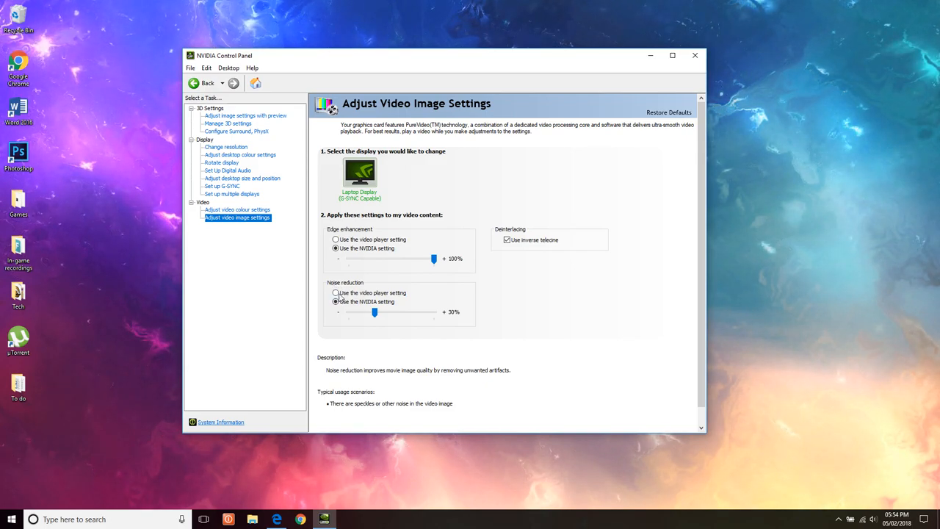
mouse_move(452, 317)
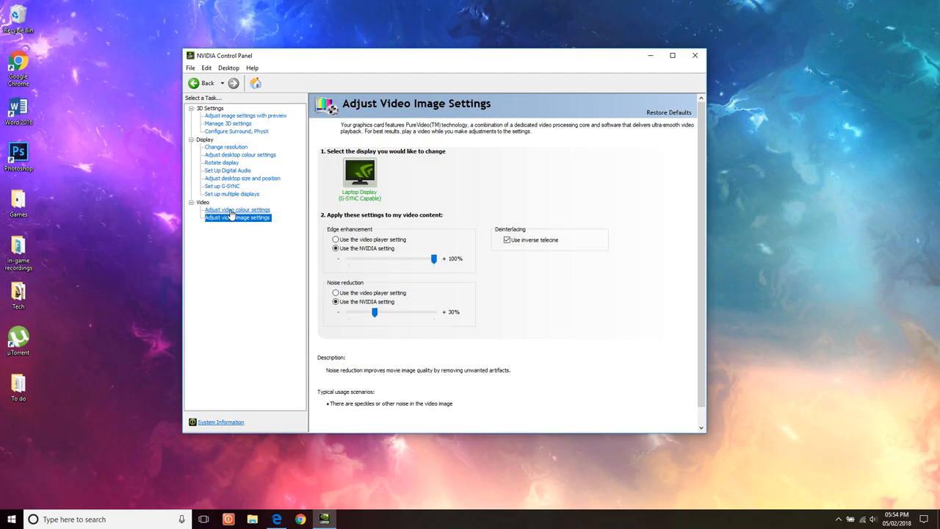
left_click(238, 210)
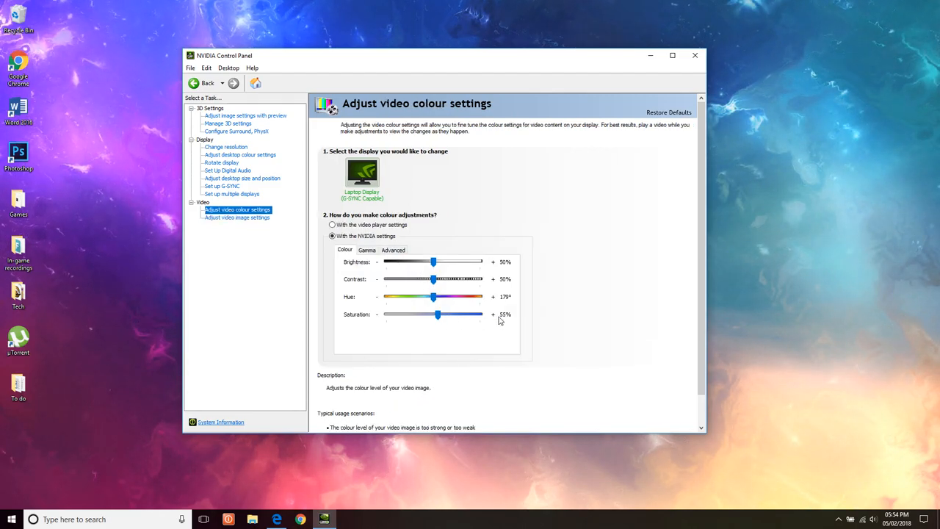
Step: Return to video image settings beside the browser playing the 4K bee video
left_click(237, 217)
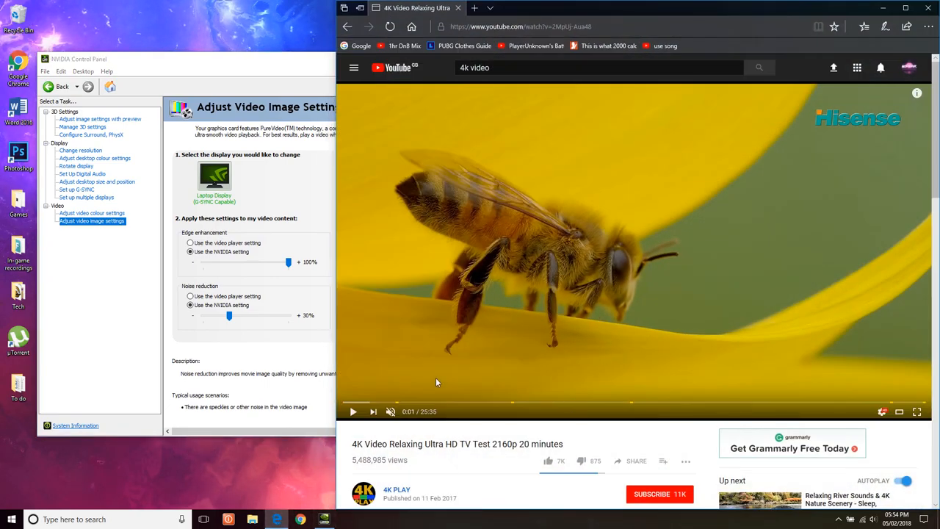
Step: Play the 4K bee video and switch edge enhancement to the video player setting
left_click(353, 412)
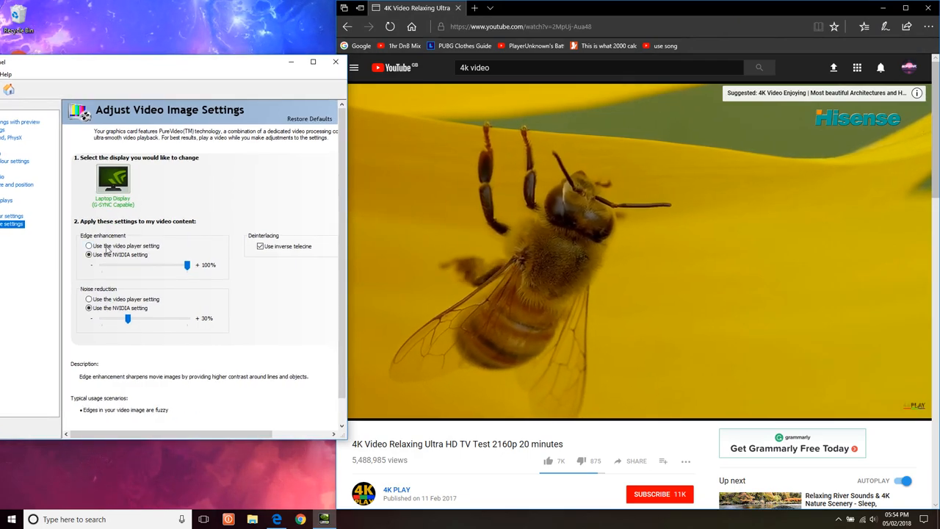
left_click(639, 250)
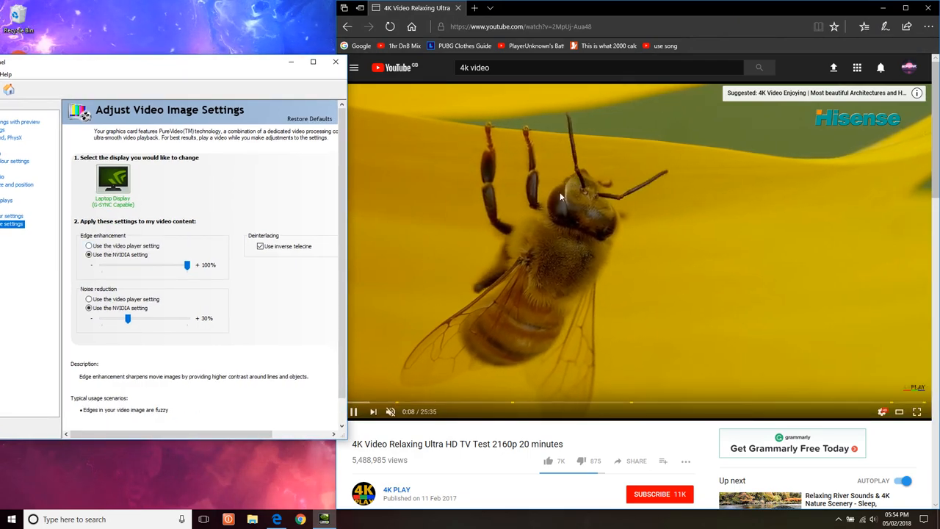
left_click(89, 246)
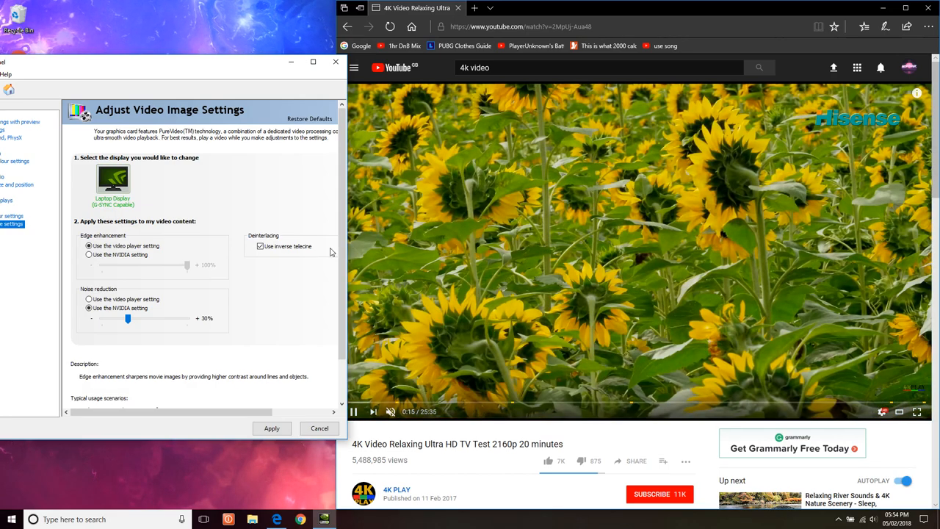
mouse_move(739, 261)
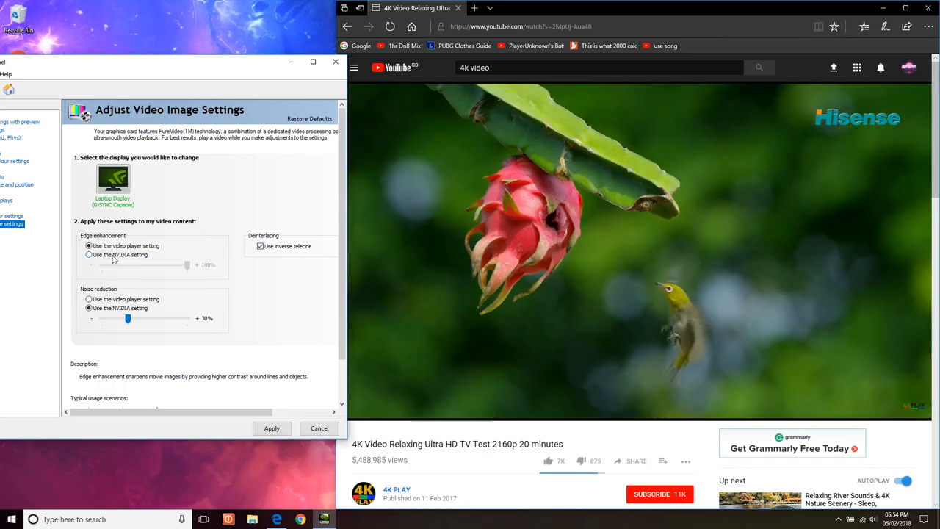
Step: Toggle edge enhancement between NVIDIA 100% and video player settings, ending on video player
left_click(89, 254)
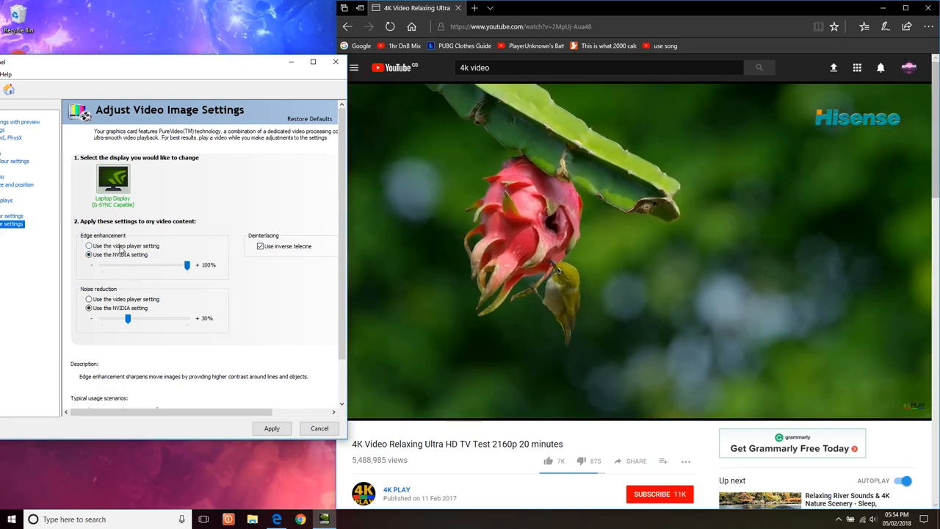
left_click(89, 246)
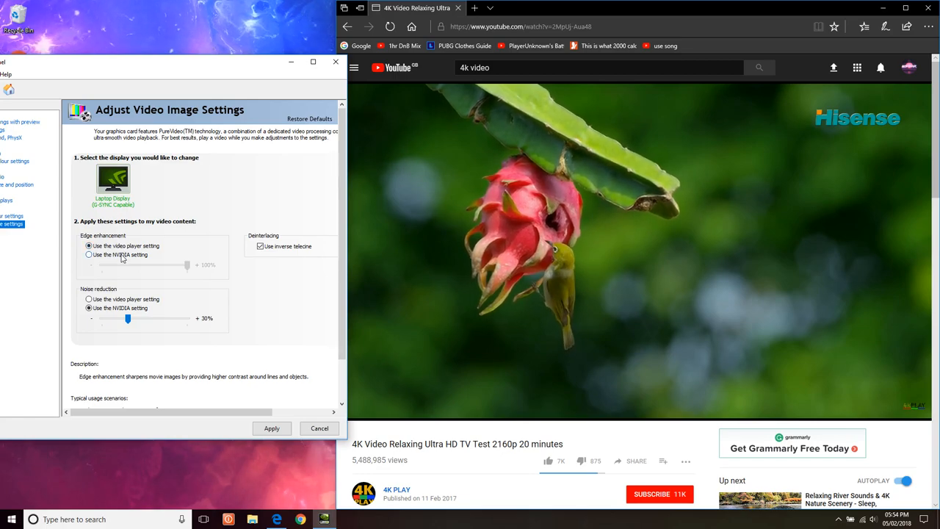
left_click(89, 254)
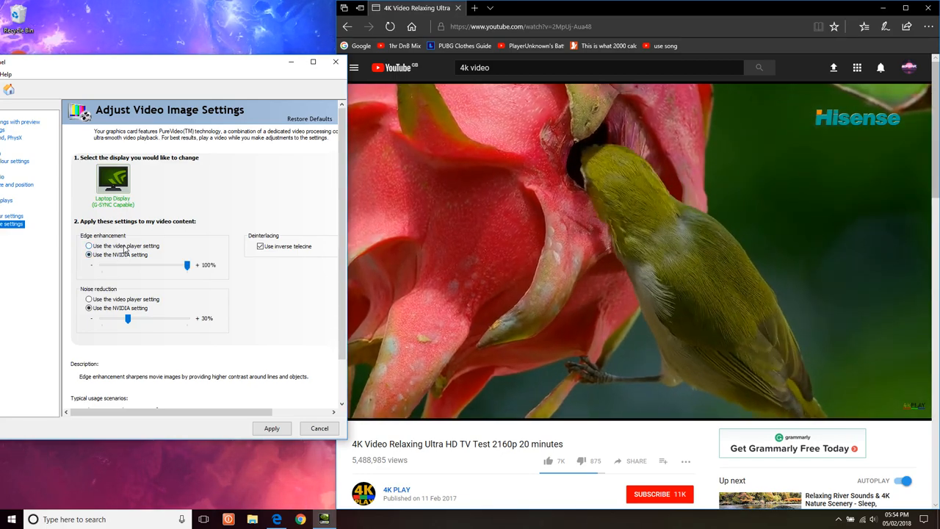
left_click(88, 245)
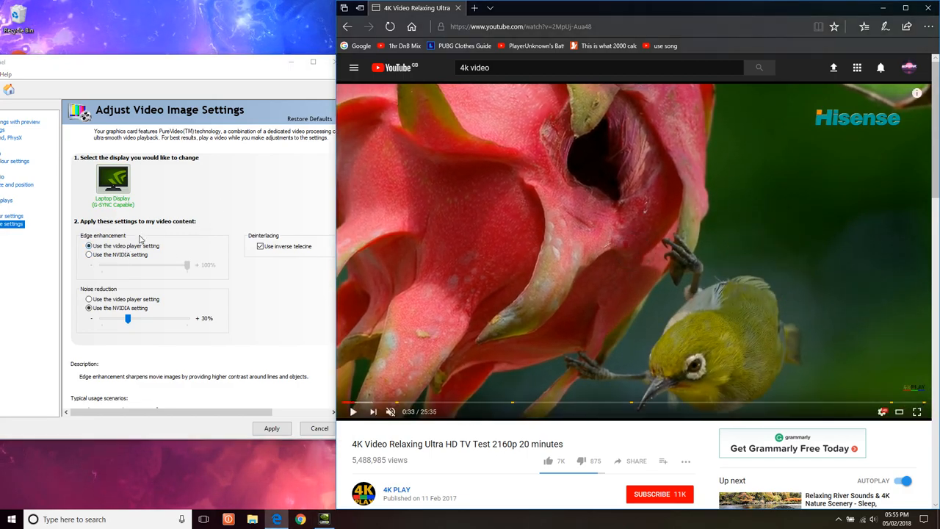
left_click(88, 255)
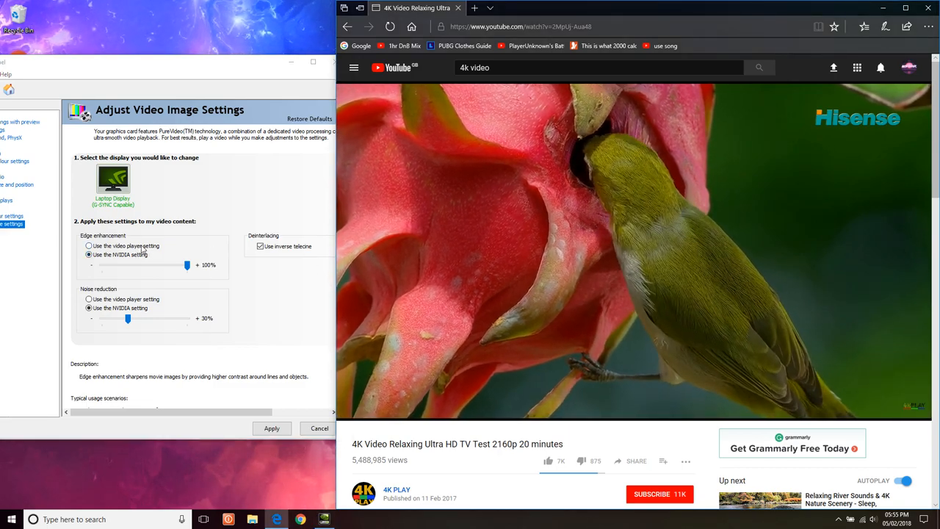
left_click(89, 245)
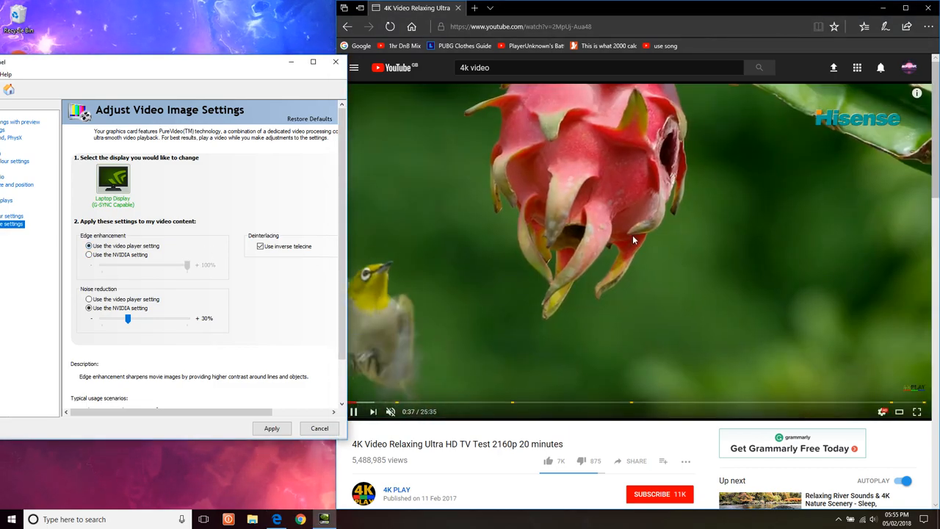